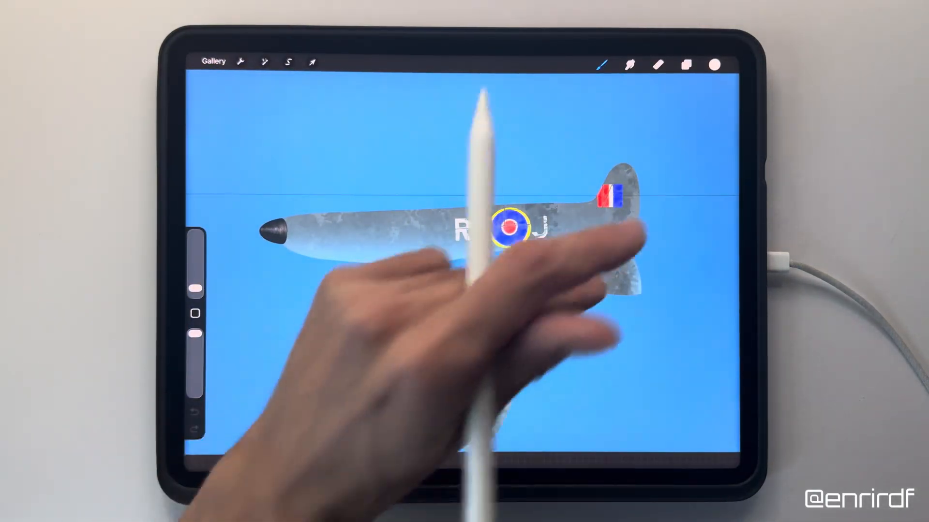
Step: Leave the Spitfire canvas in Procreate and reach the Create new movie screen in Dreams
{"action": "left_click", "coordinate": [685, 64]}
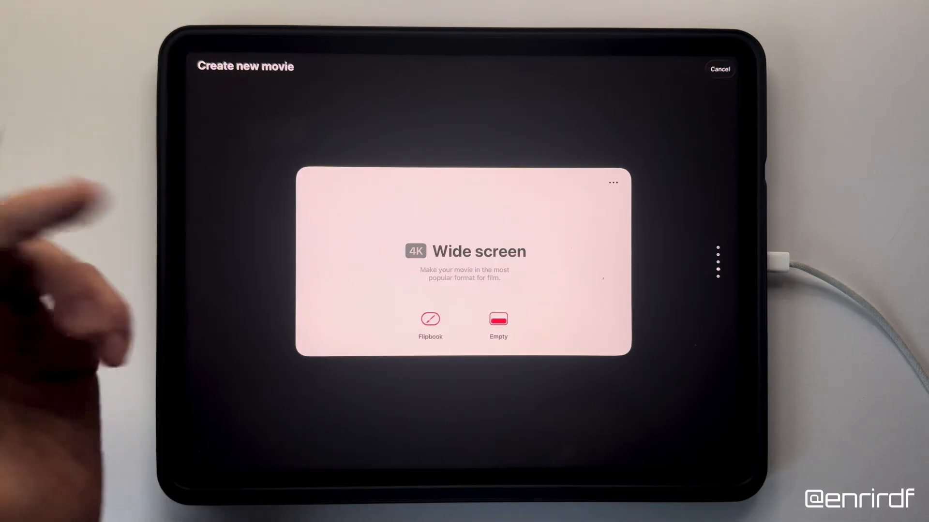
Step: Start an empty widescreen movie and import the Spitfire drawing into the timeline
{"action": "left_click", "coordinate": [613, 182]}
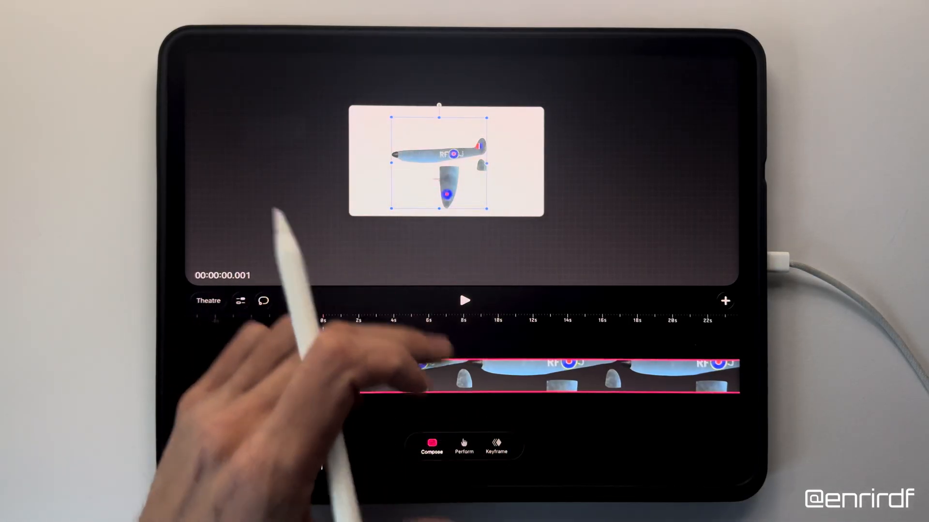
Step: Expand the imported Spitfire group into separate tracks and select the fuselage track
{"action": "left_click", "coordinate": [344, 374]}
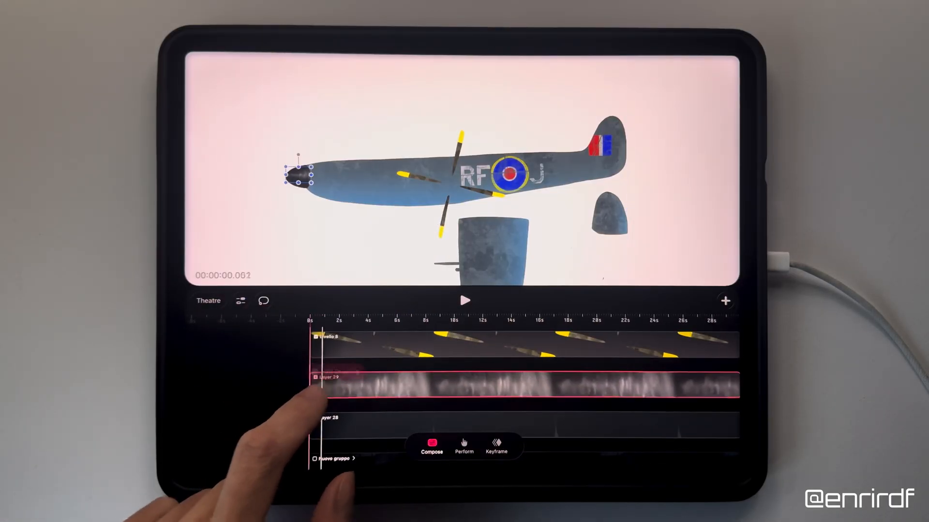
{"action": "left_click", "coordinate": [332, 388]}
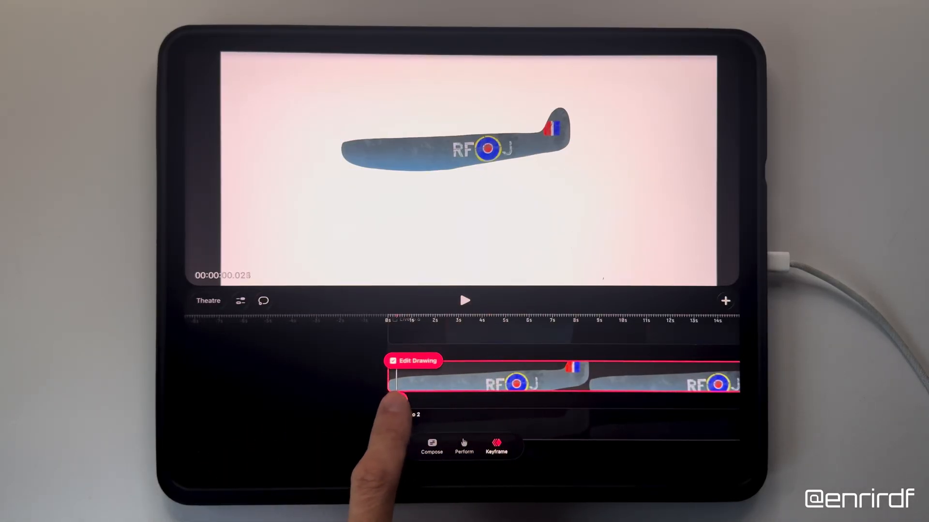
Step: Add Move keyframes to the fuselage, rotating and shrinking it on the stage
{"action": "left_click", "coordinate": [388, 398]}
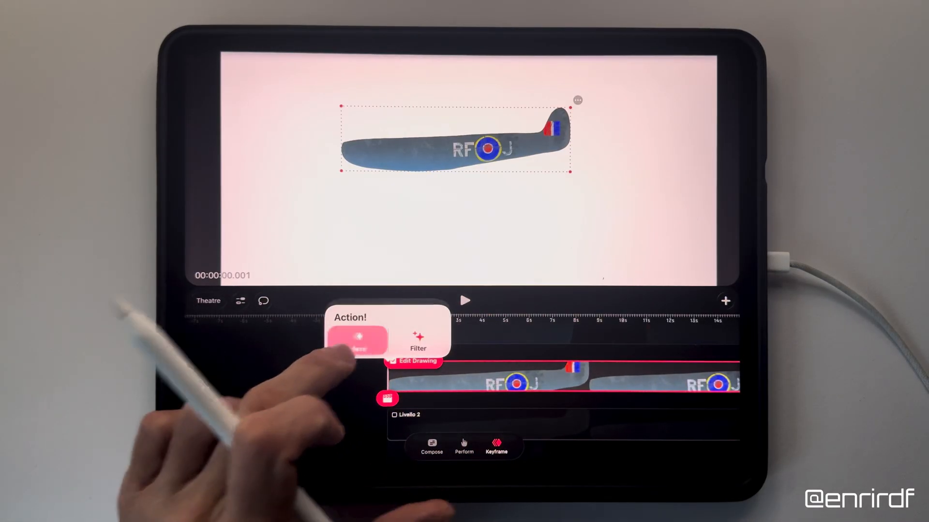
{"action": "left_click", "coordinate": [360, 340]}
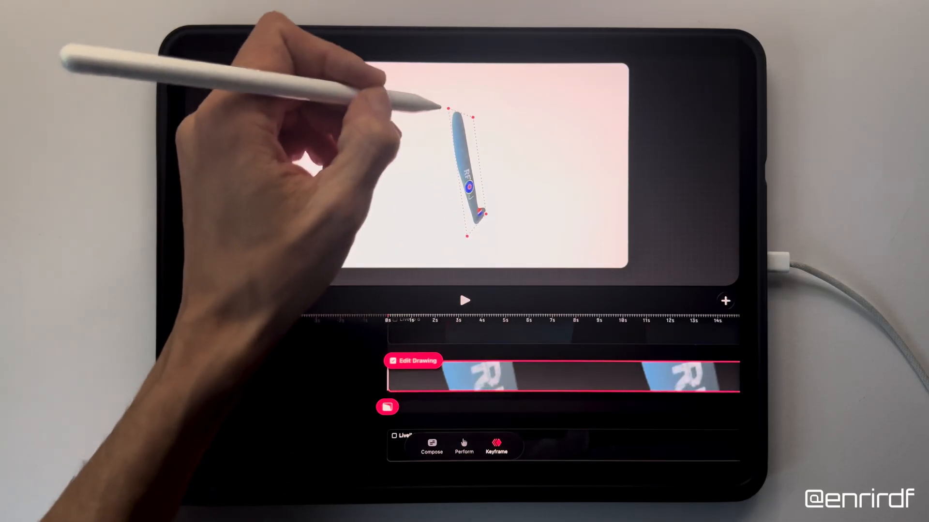
{"action": "left_click_drag", "start_coordinate": [468, 172], "coordinate": [485, 178]}
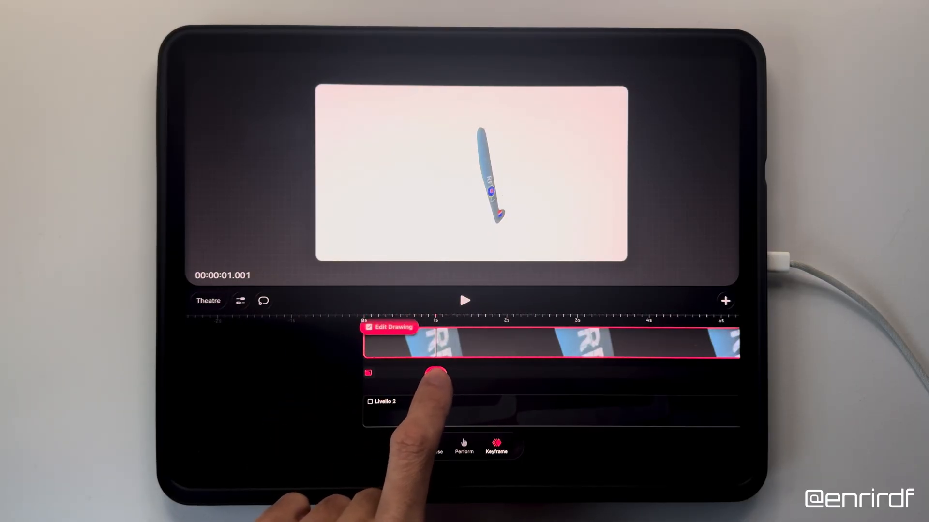
{"action": "left_click", "coordinate": [434, 373]}
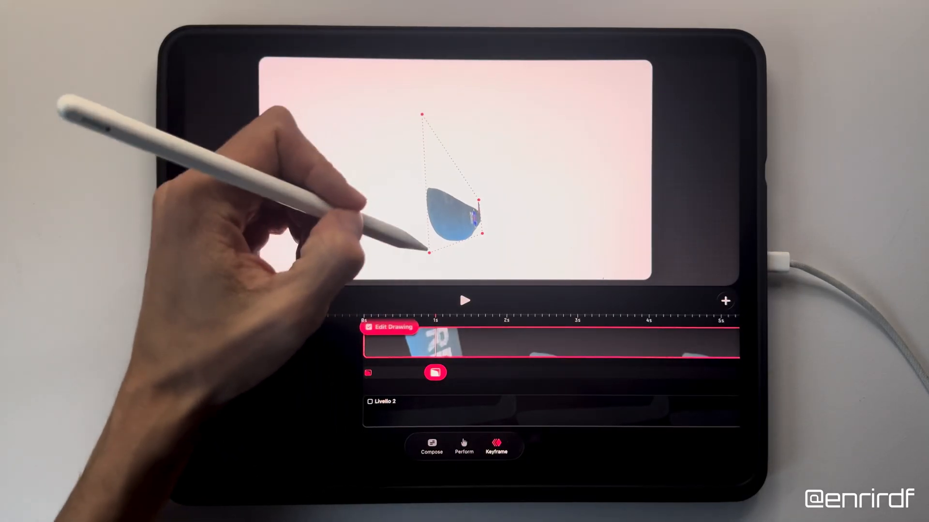
Step: Distort the wing piece into perspective and review the fuselage keyframes
{"action": "left_click_drag", "start_coordinate": [450, 215], "coordinate": [450, 237]}
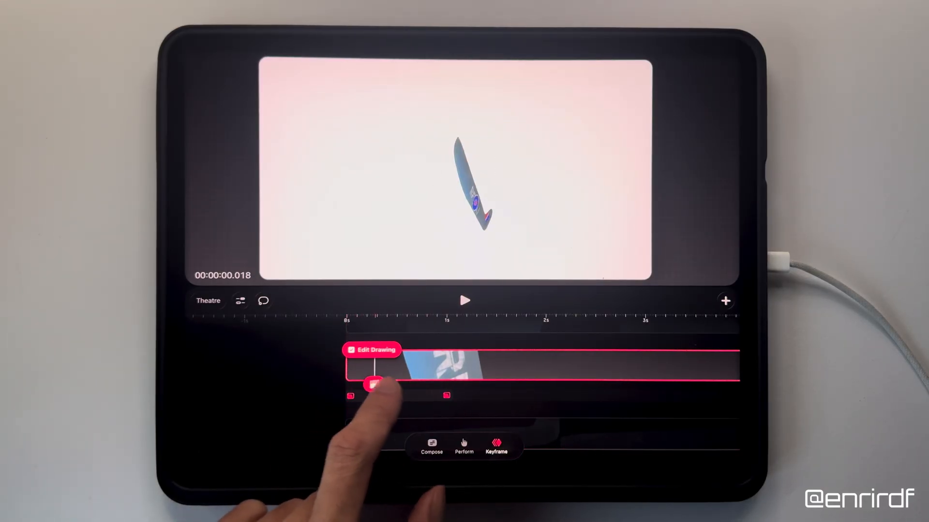
{"action": "left_click", "coordinate": [374, 385]}
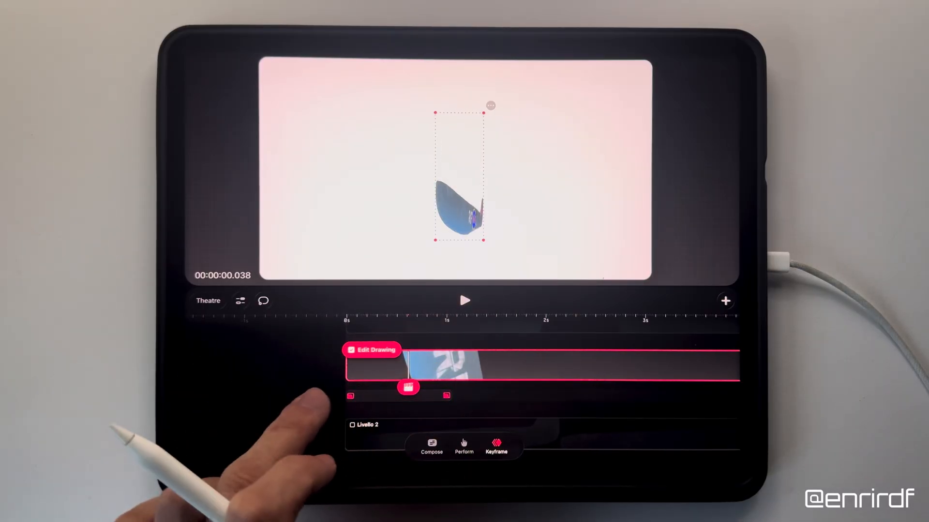
{"action": "left_click", "coordinate": [464, 300]}
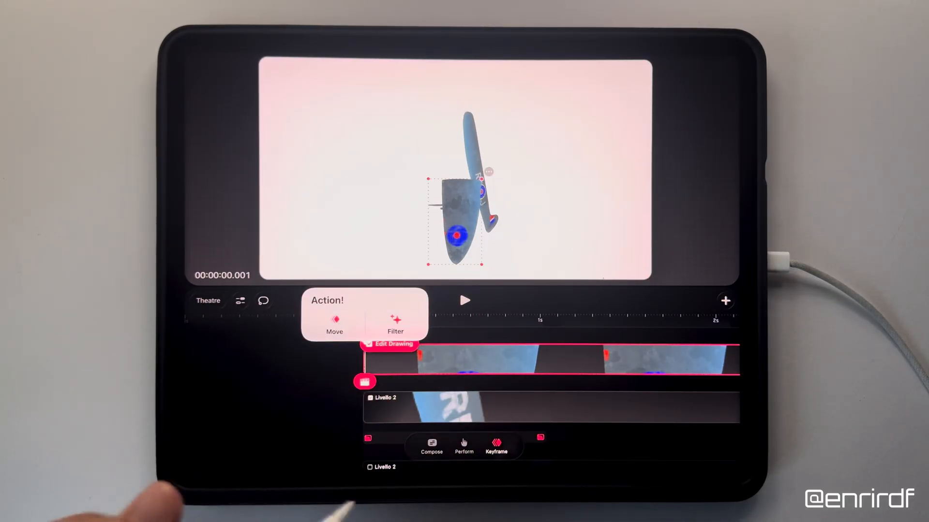
Step: Give the wing track Move keyframes so it grows and swings toward the viewer by 1s
{"action": "left_click", "coordinate": [333, 320]}
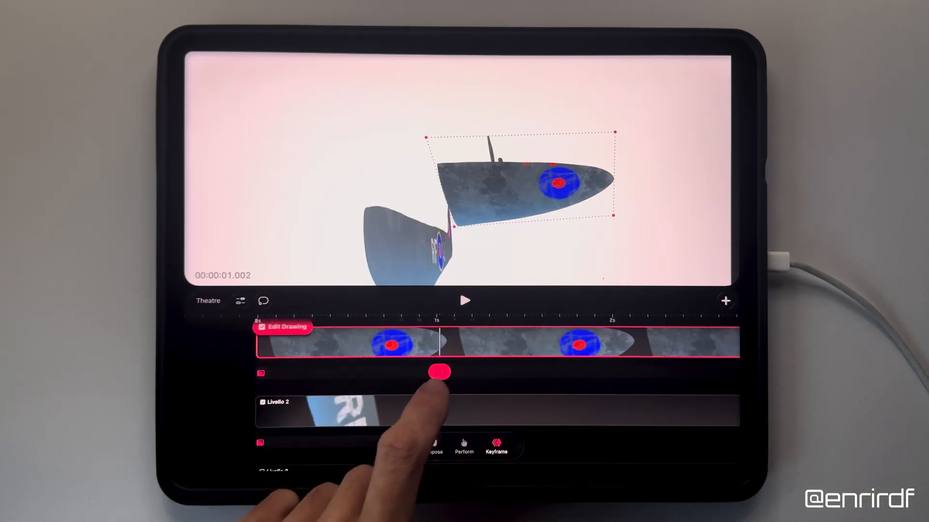
{"action": "left_click", "coordinate": [437, 372]}
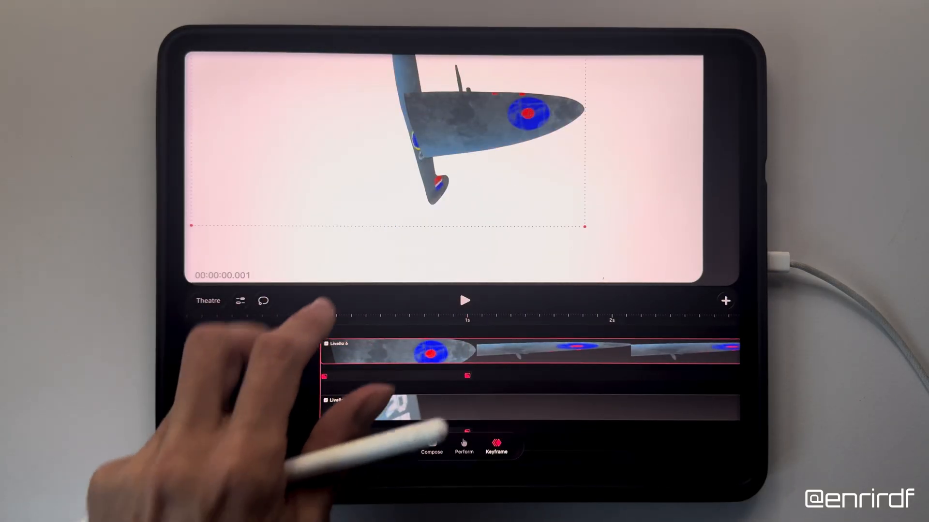
Step: Adjust the wing's start keyframe so it attaches to the fuselage as one plane
{"action": "left_click", "coordinate": [465, 300]}
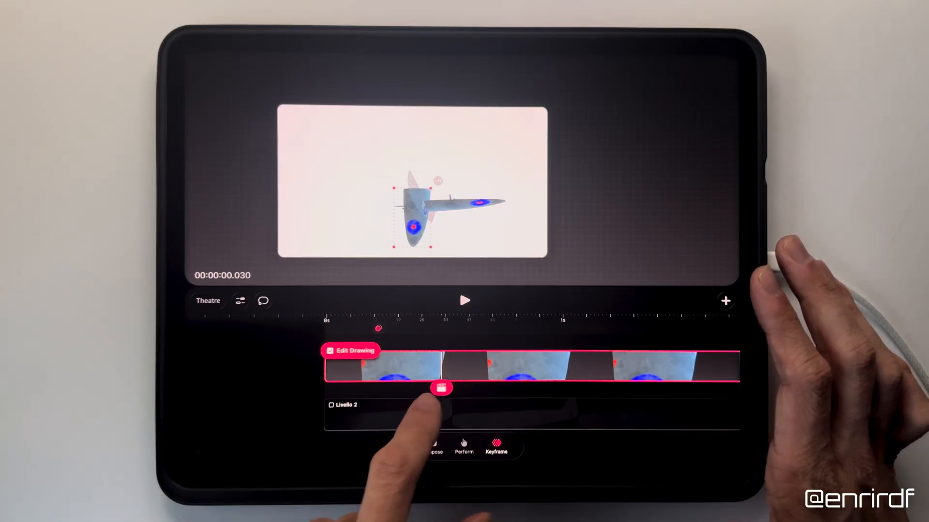
Step: Check the wing keyframe at 1s and drag the Spitfire drawing track below Livello 2
{"action": "left_click", "coordinate": [443, 388]}
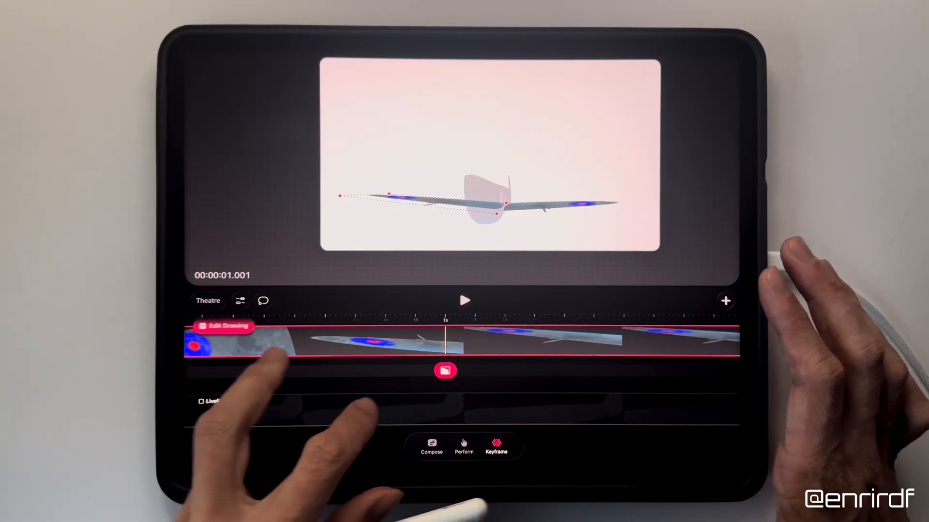
{"action": "left_click", "coordinate": [464, 299]}
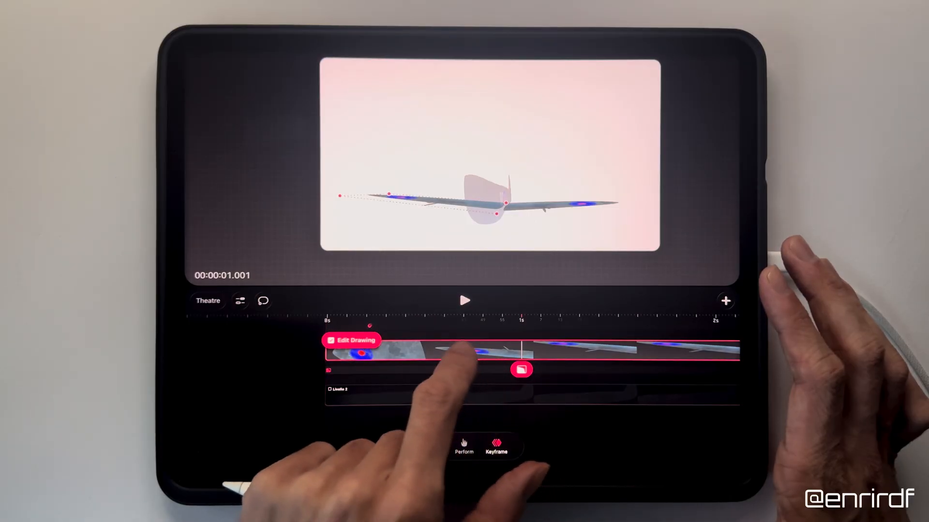
{"action": "left_click_drag", "start_coordinate": [521, 370], "coordinate": [429, 371]}
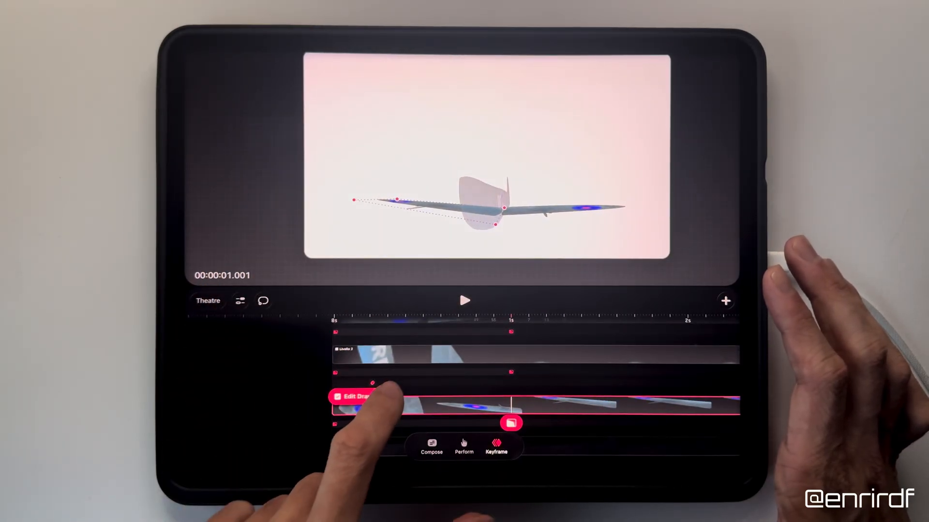
Step: Select the Spitfire track together with the second layer track for grouping
{"action": "left_click", "coordinate": [361, 408]}
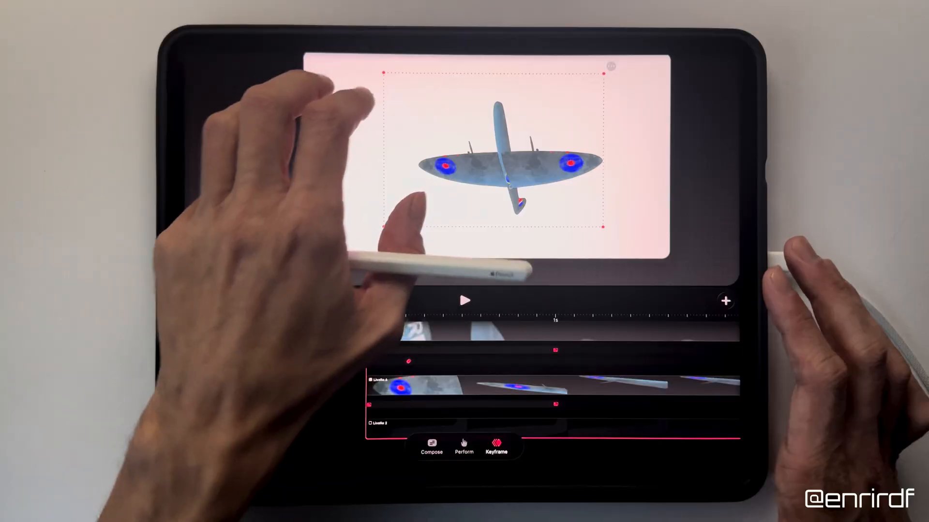
{"action": "left_click", "coordinate": [466, 301]}
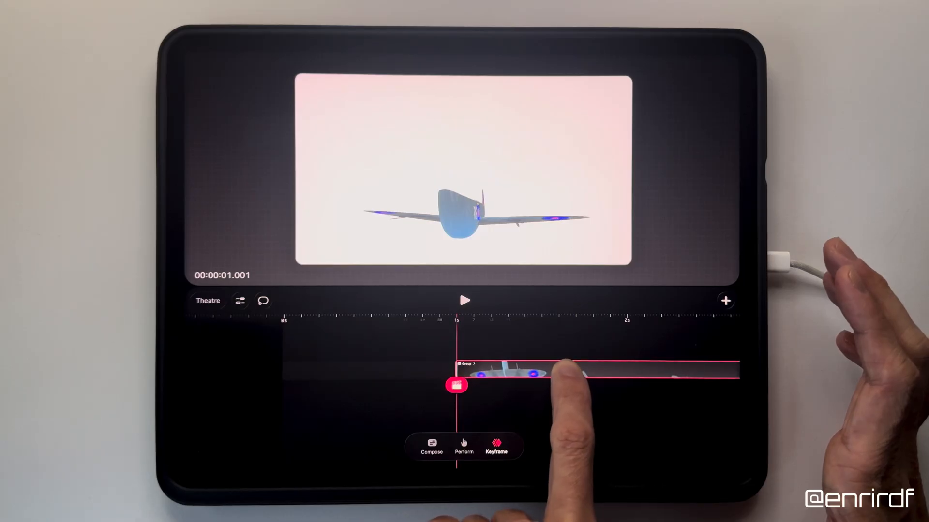
Step: Drag the Group clip left so it begins at 0s
{"action": "left_click_drag", "start_coordinate": [569, 373], "coordinate": [503, 355]}
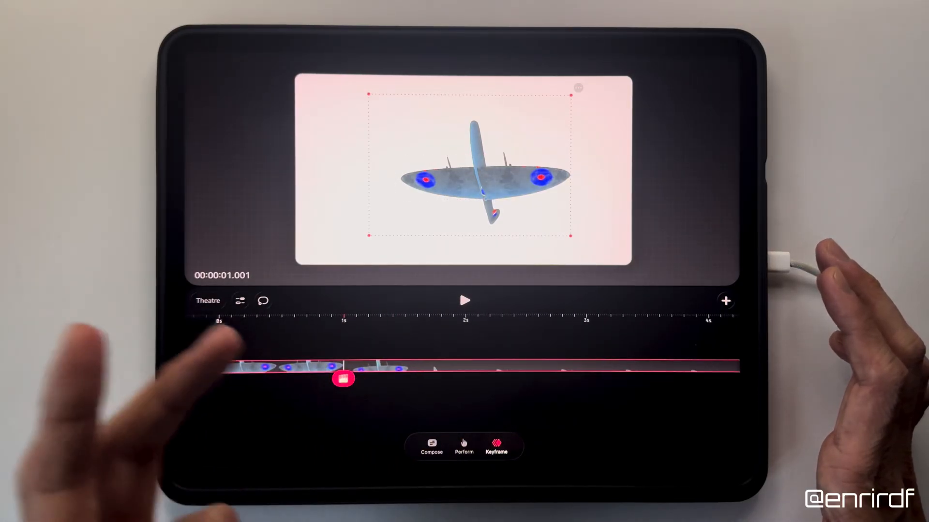
Step: At 2s add a Move & Scale keyframe to the plane group and expand its position channels
{"action": "left_click_drag", "start_coordinate": [345, 379], "coordinate": [465, 382]}
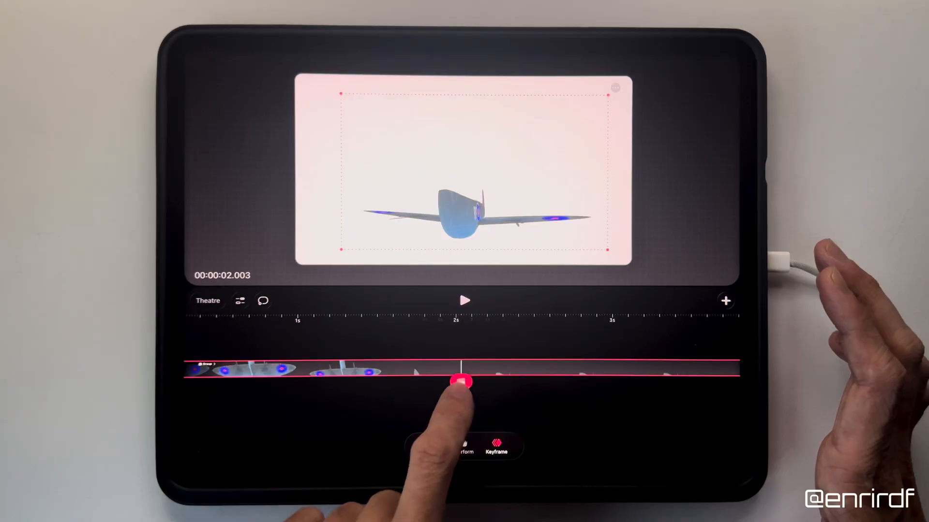
{"action": "left_click", "coordinate": [456, 382]}
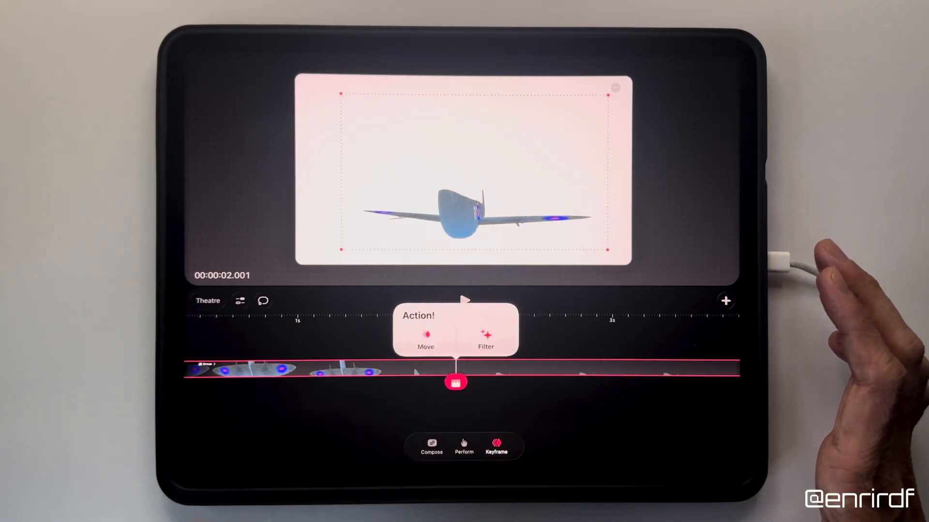
{"action": "left_click", "coordinate": [456, 382]}
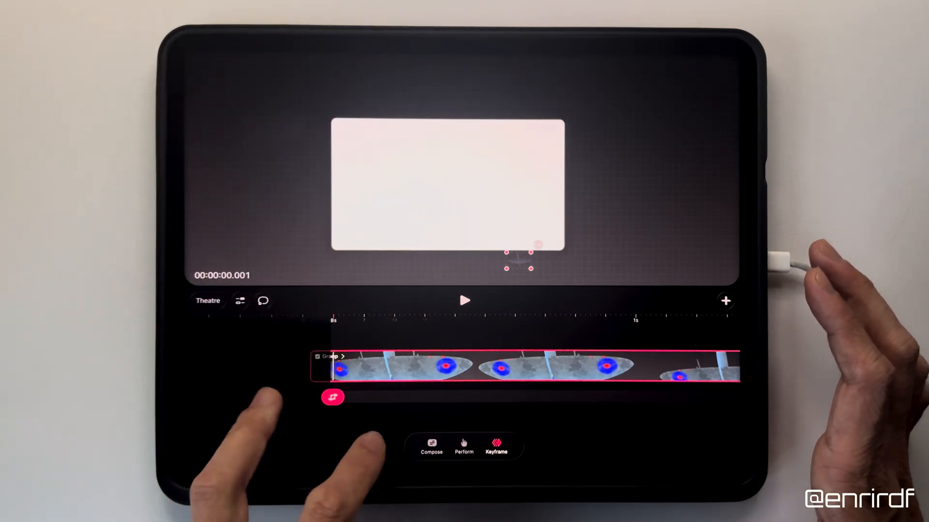
{"action": "left_click", "coordinate": [464, 300]}
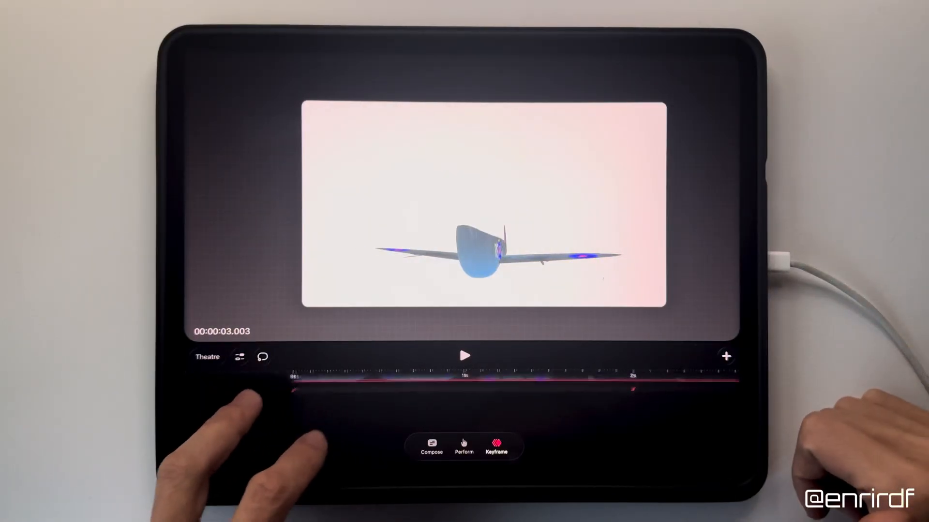
{"action": "left_click", "coordinate": [497, 447]}
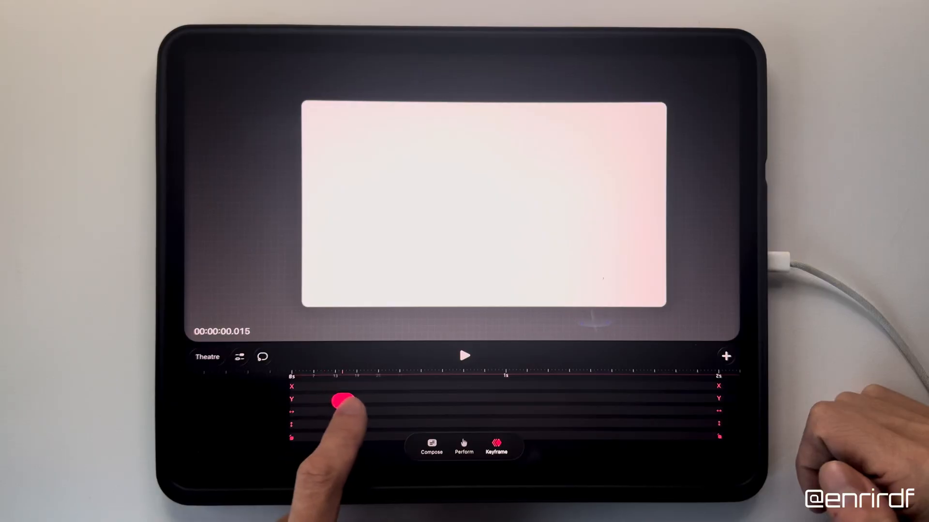
Step: Shift the Spitfire's Y-position keyframe later along its expanded channel row
{"action": "left_click_drag", "start_coordinate": [343, 402], "coordinate": [504, 397]}
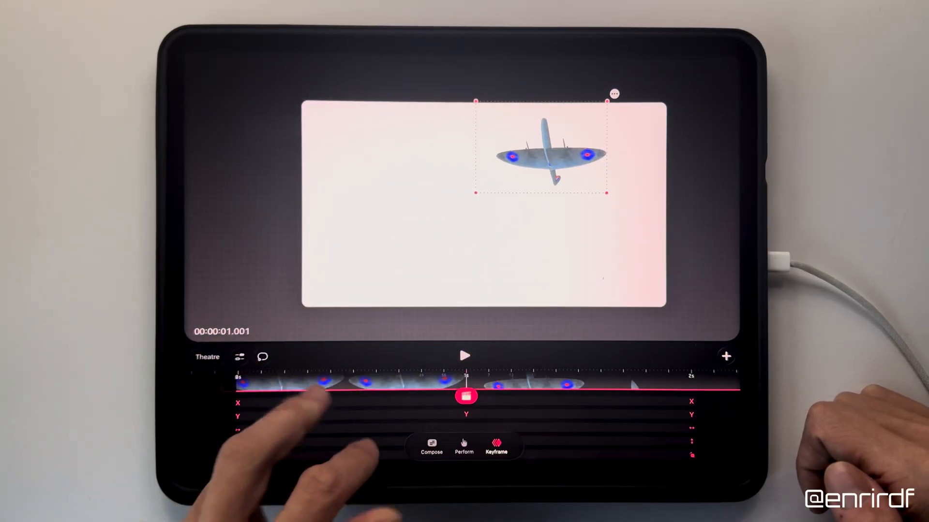
{"action": "left_click", "coordinate": [466, 355]}
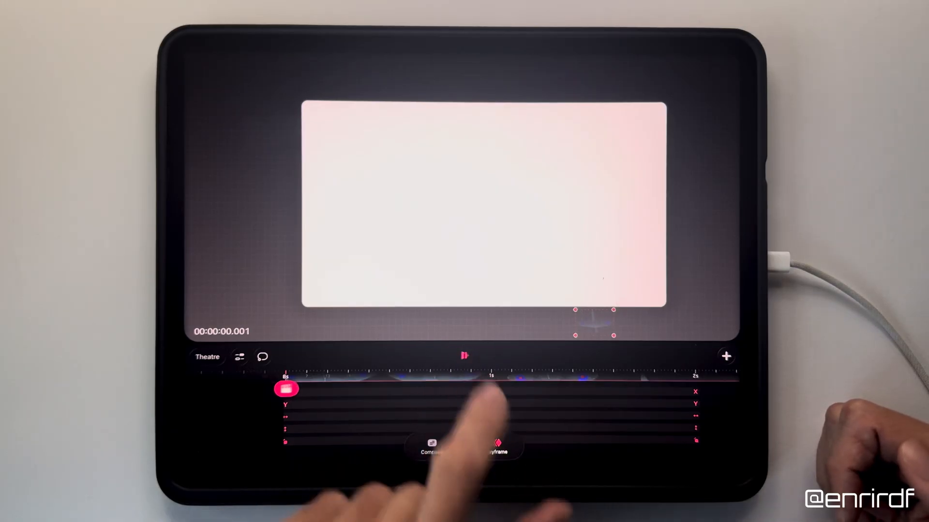
Step: Place the Y-position keyframe at the 1-second mark and replay from the start
{"action": "left_click", "coordinate": [463, 356]}
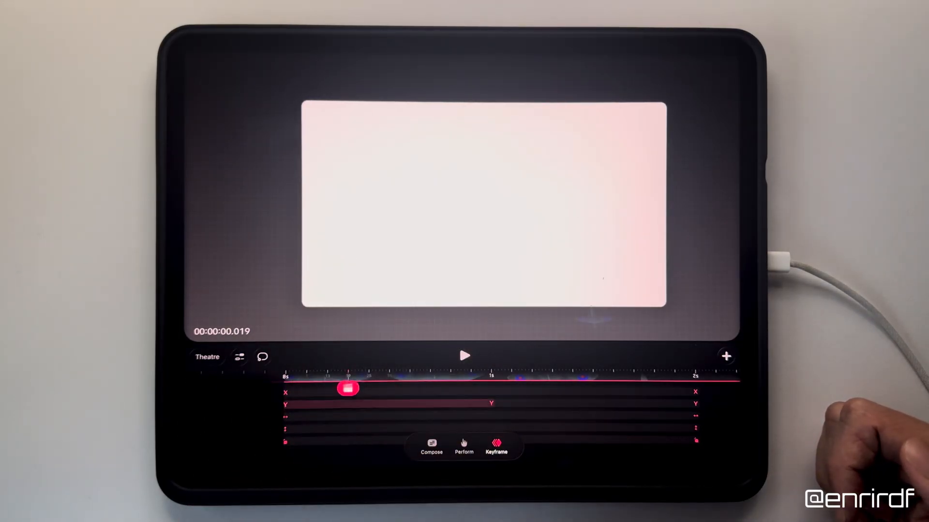
{"action": "left_click", "coordinate": [349, 404]}
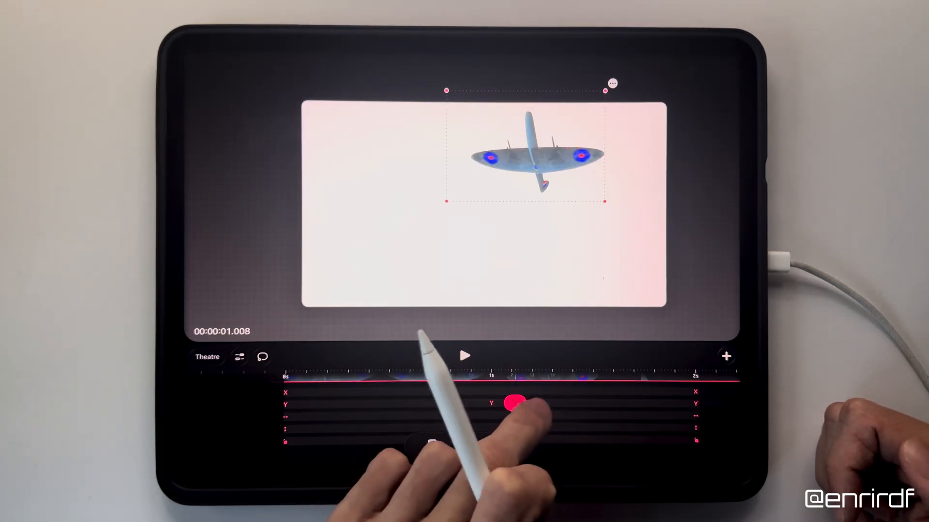
{"action": "left_click", "coordinate": [515, 404]}
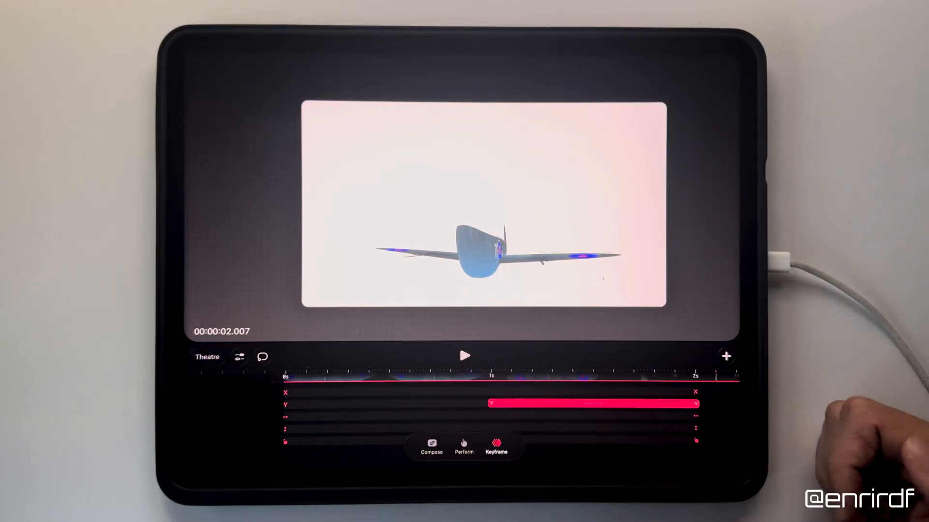
{"action": "left_click", "coordinate": [463, 356]}
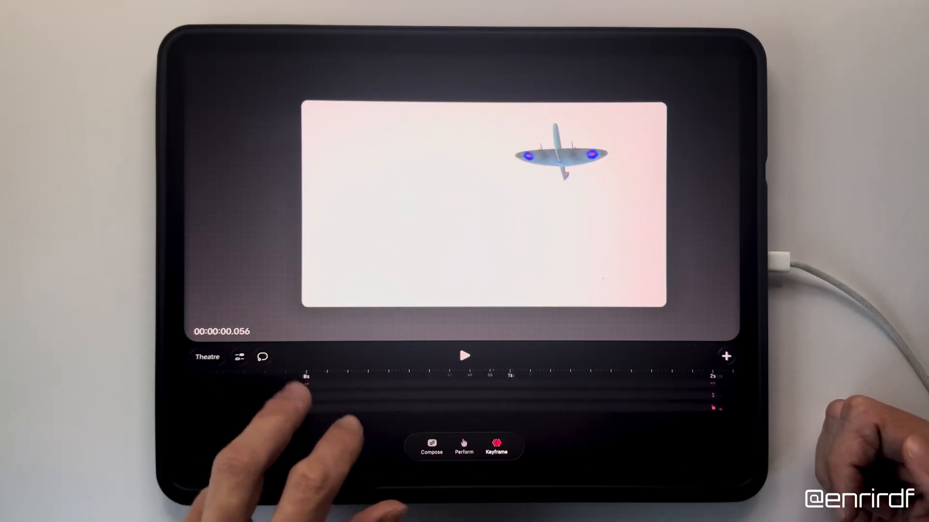
Step: Try Ease in on the vertical keyframe, then undo it to leave no easing
{"action": "left_click", "coordinate": [306, 379]}
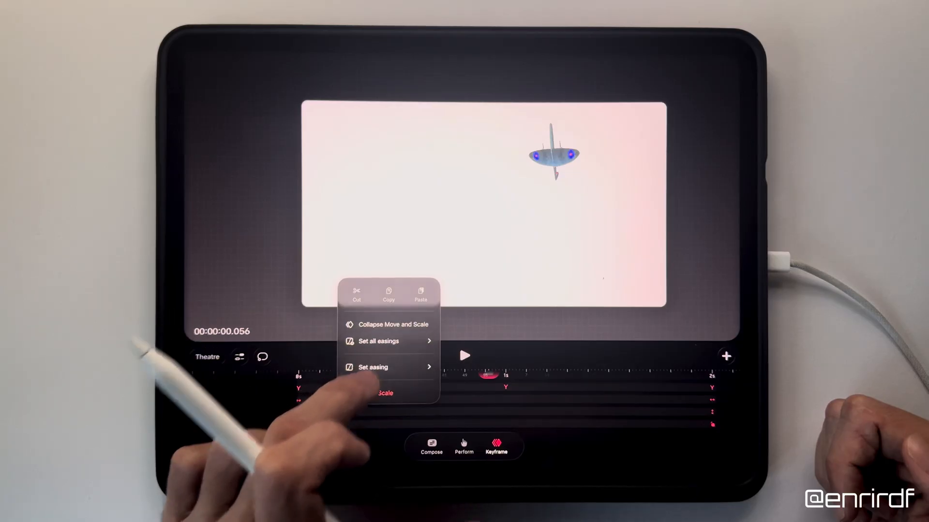
{"action": "left_click", "coordinate": [465, 355]}
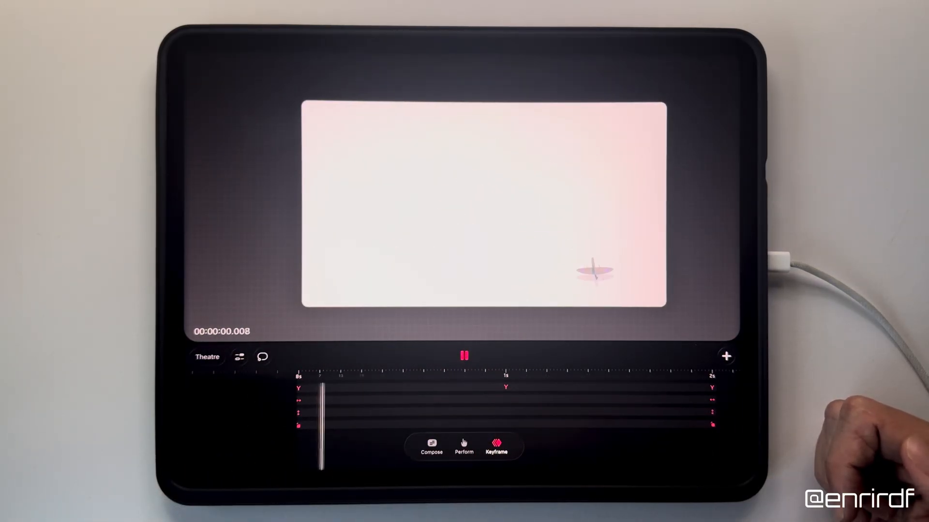
{"action": "left_click", "coordinate": [463, 355]}
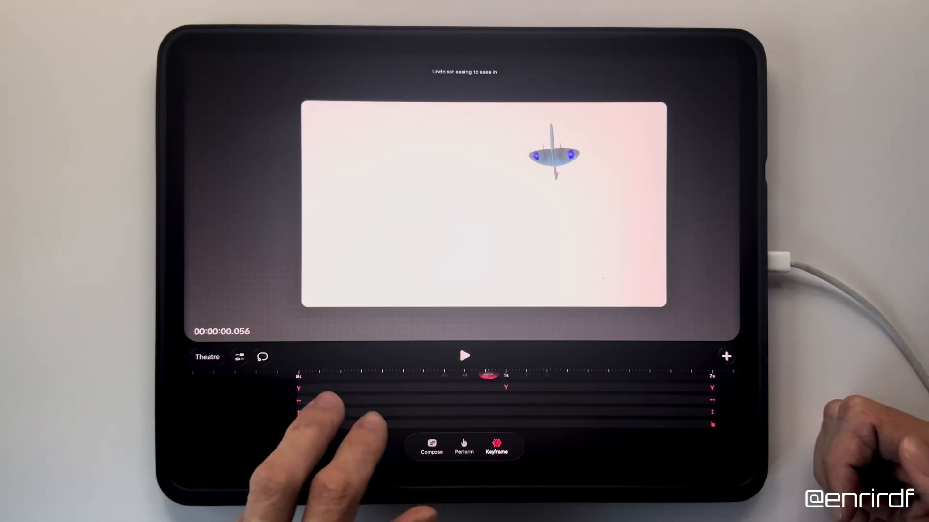
Step: Expand the Spitfire group in the timeline to reveal the propeller layers
{"action": "left_click", "coordinate": [465, 355]}
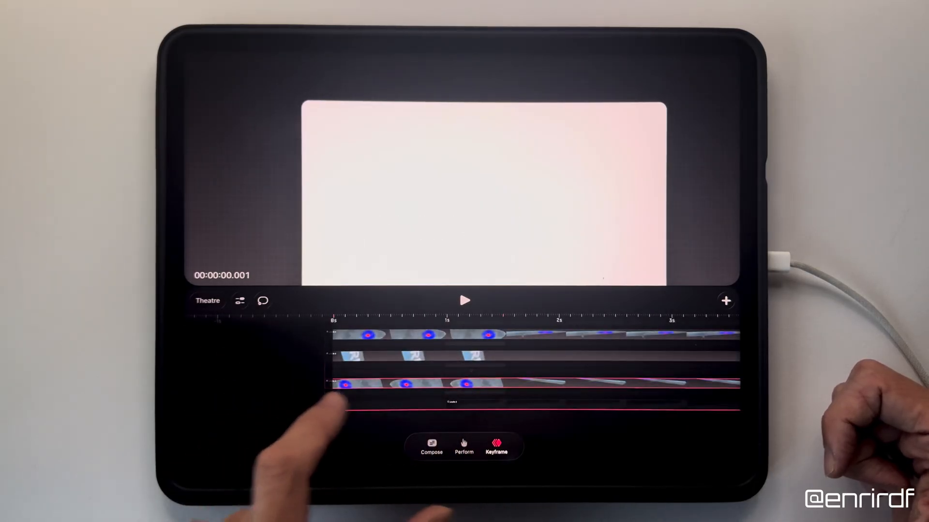
{"action": "left_click", "coordinate": [465, 300]}
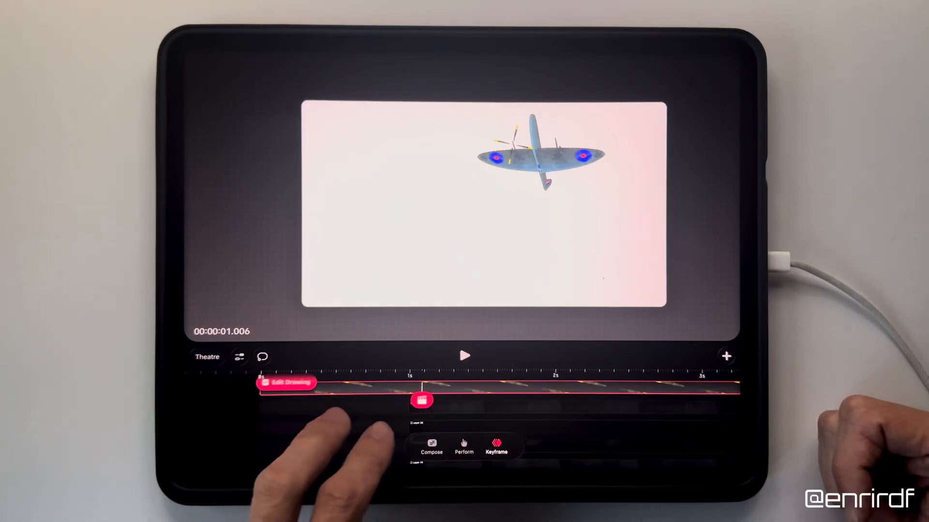
Step: Scrub to the 5-second keyframe and set the propeller's Rotate value to 5000 degrees
{"action": "left_click_drag", "start_coordinate": [422, 400], "coordinate": [458, 405]}
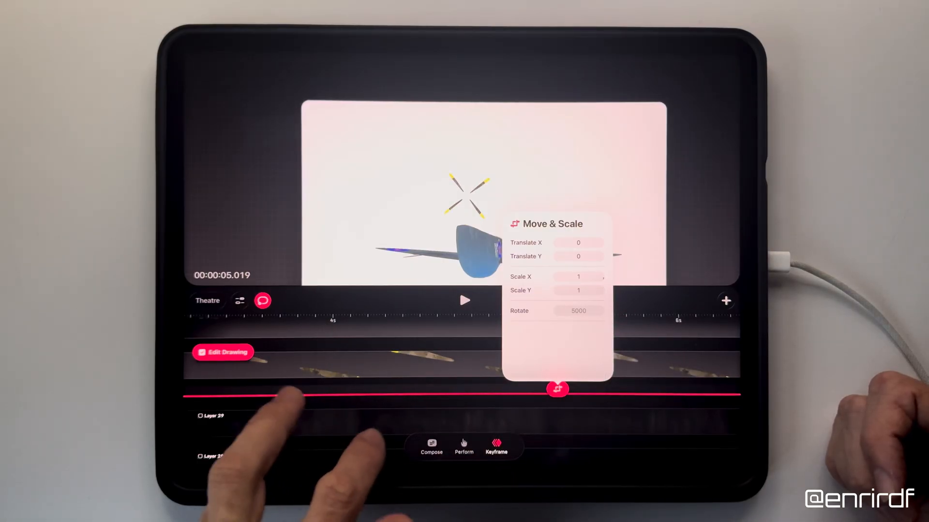
{"action": "left_click", "coordinate": [464, 300]}
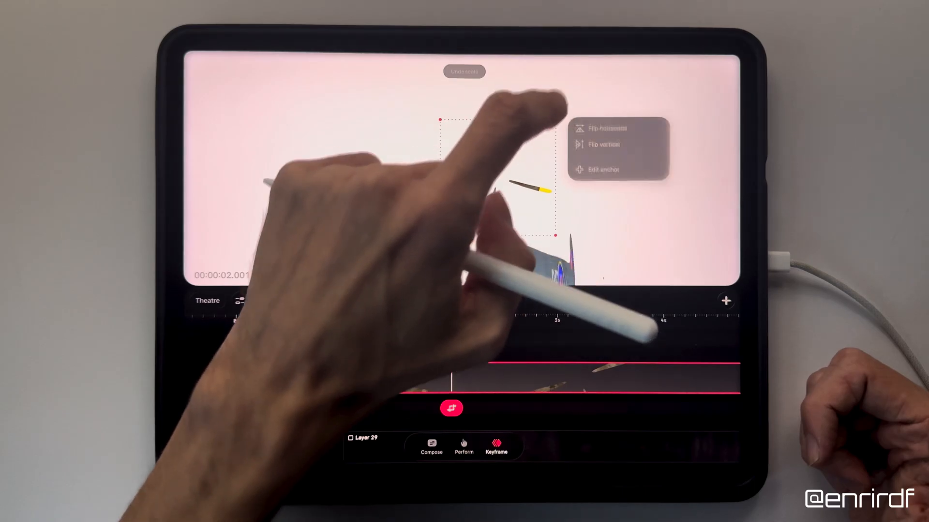
Step: Edit the propeller's anchor so its pivot sits on the hub, then confirm
{"action": "left_click", "coordinate": [603, 170]}
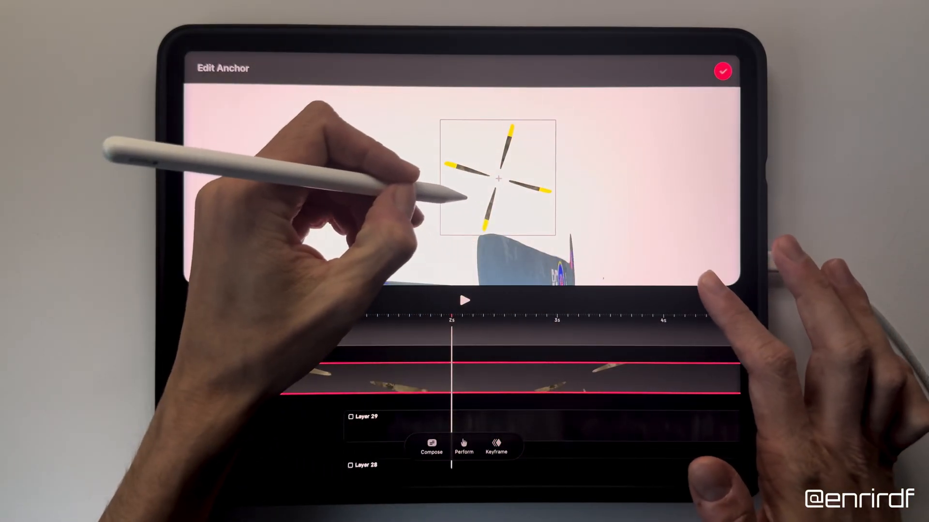
{"action": "left_click", "coordinate": [722, 71]}
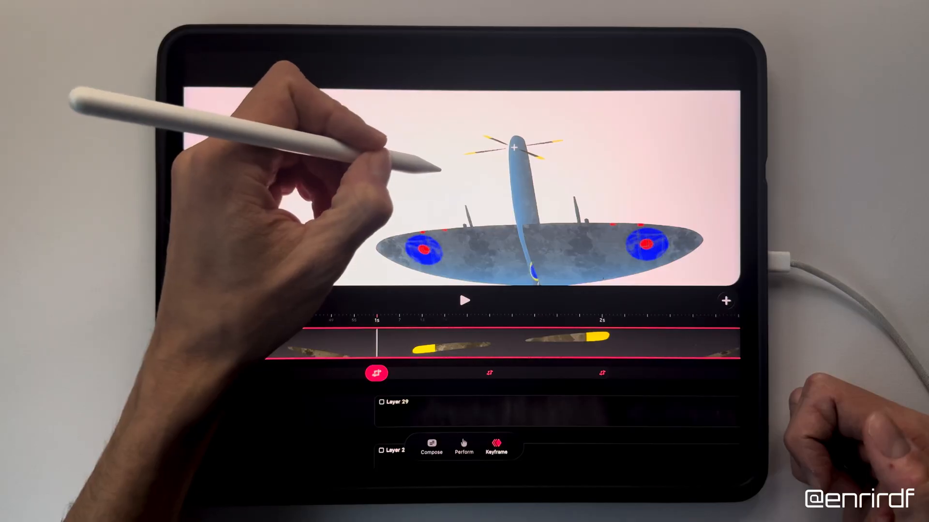
Step: Confirm the propeller on the nose at the next keyframe and rewind to preview the fly-in
{"action": "left_click", "coordinate": [513, 147]}
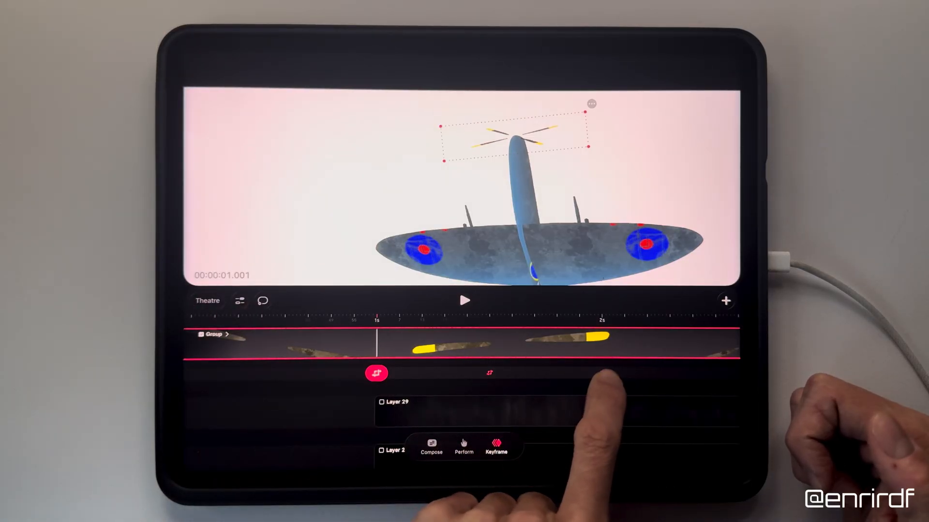
{"action": "left_click", "coordinate": [376, 372]}
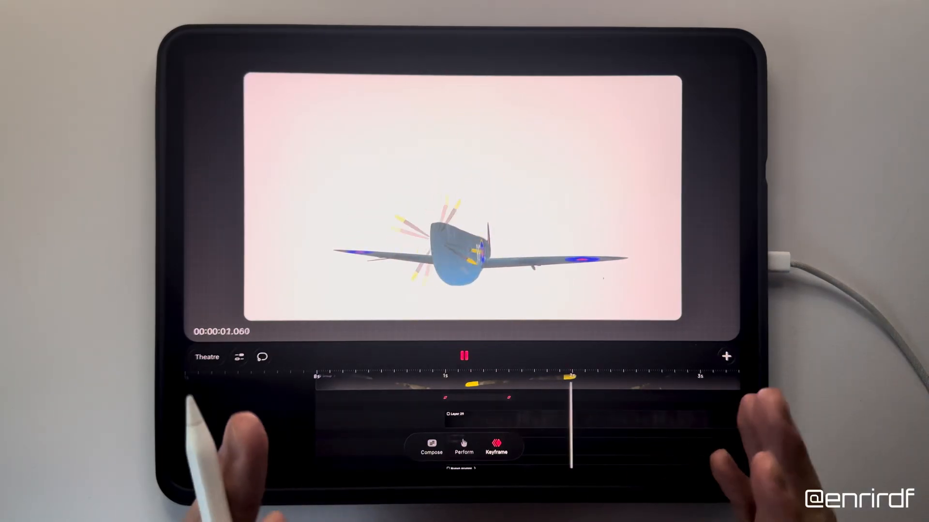
{"action": "left_click_drag", "start_coordinate": [571, 391], "coordinate": [403, 391]}
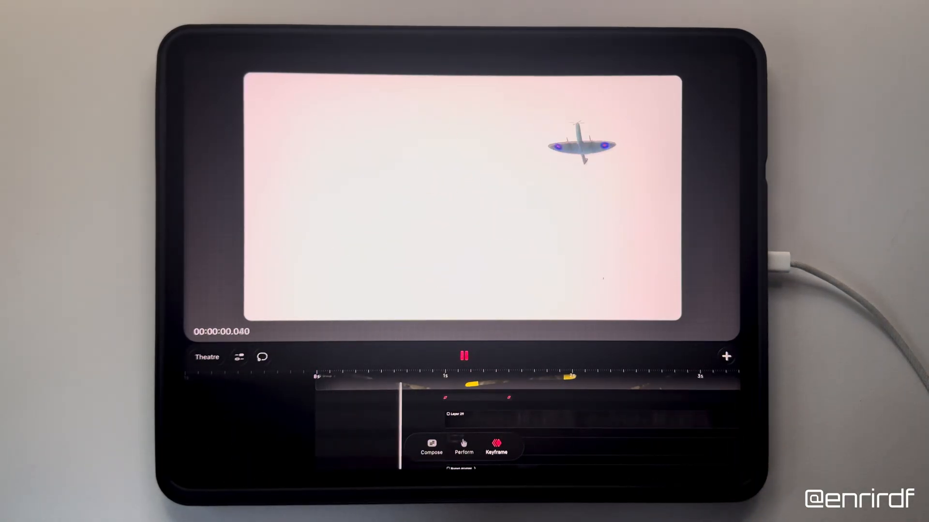